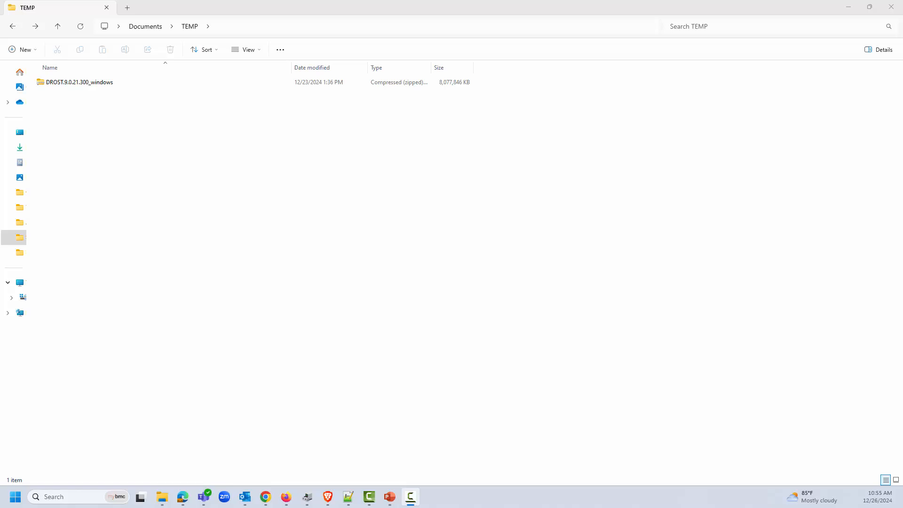
pyautogui.moveTo(83, 271)
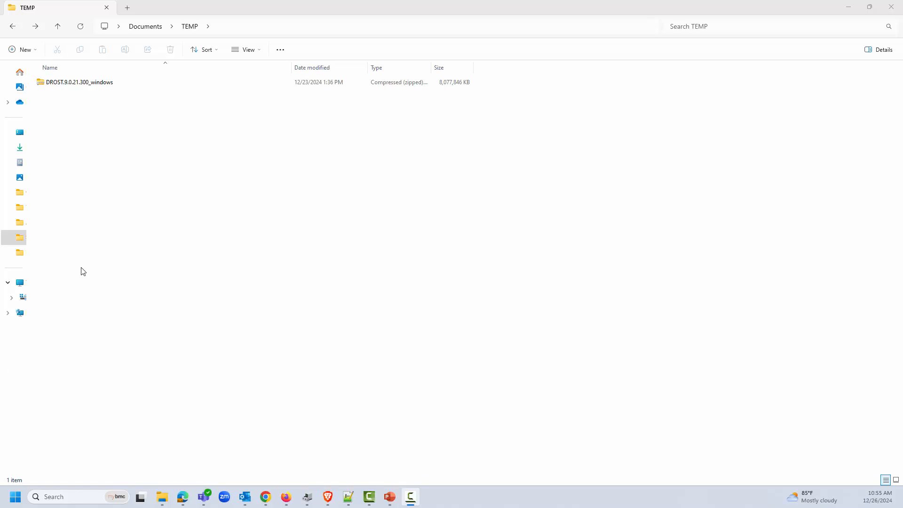
# Extract the selected Control-M zip into the default TEMP destination.
pyautogui.click(78, 82)
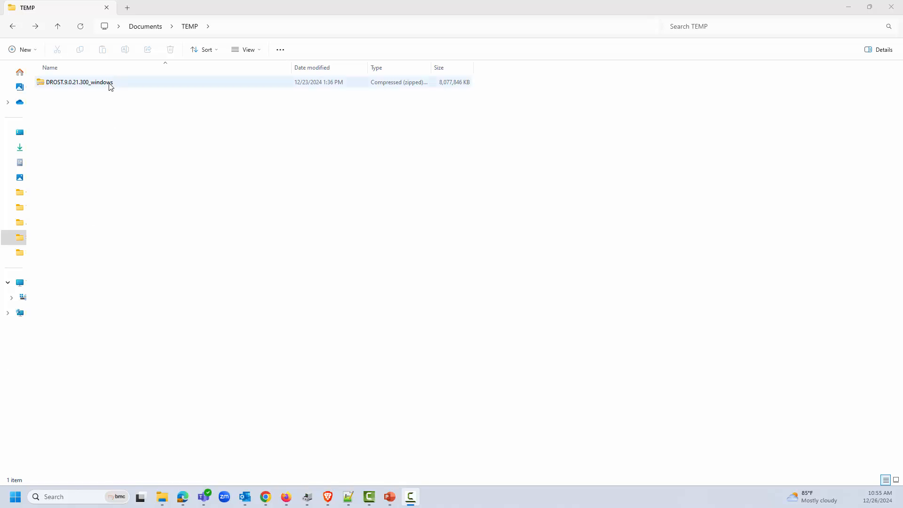
pyautogui.click(78, 82)
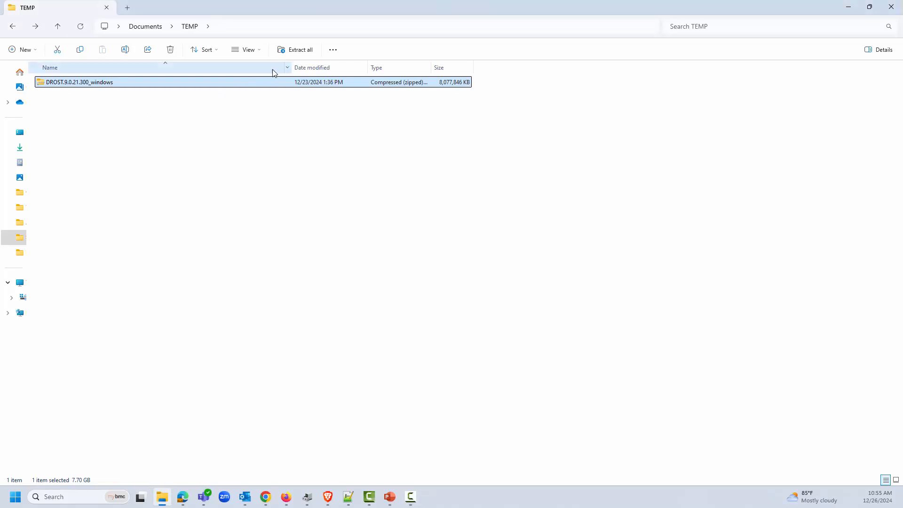
pyautogui.moveTo(300, 50)
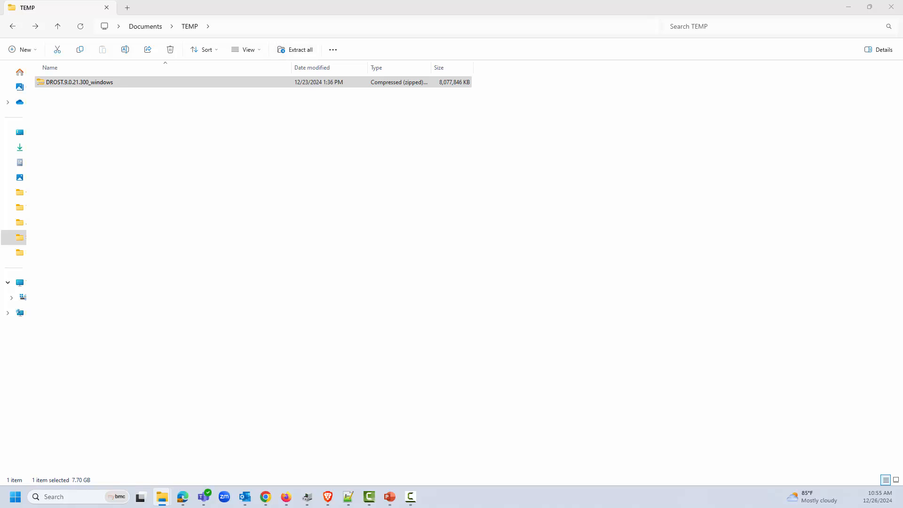
pyautogui.click(295, 50)
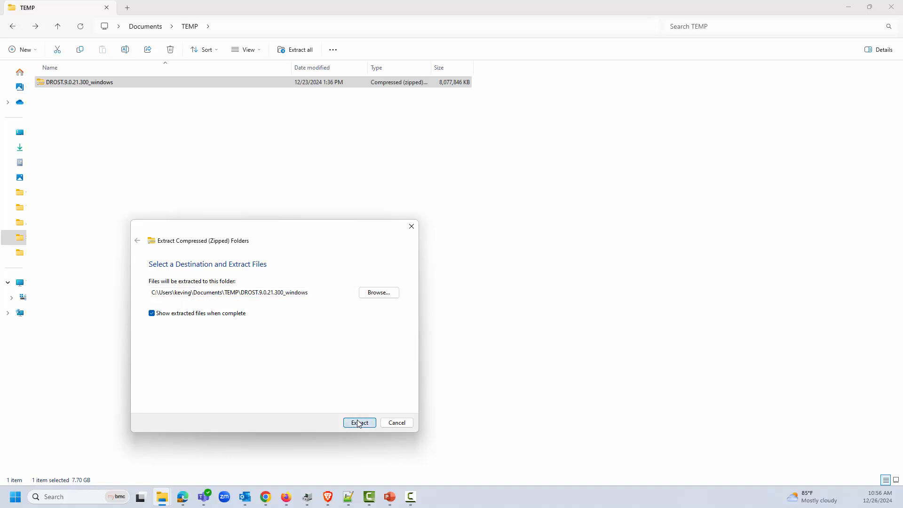
pyautogui.click(358, 423)
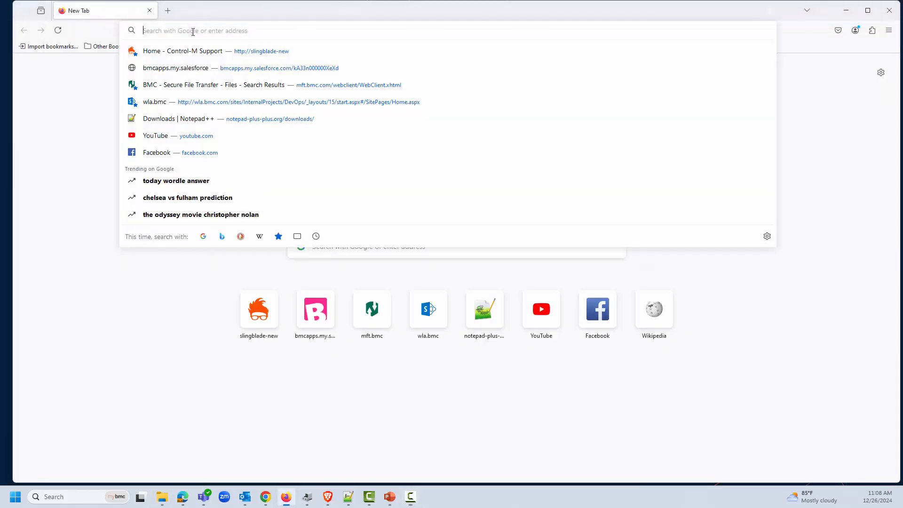
# Search for the BMC article on setting the BMC_INST_JAVA_HOME environment variable.
pyautogui.write('BMC')
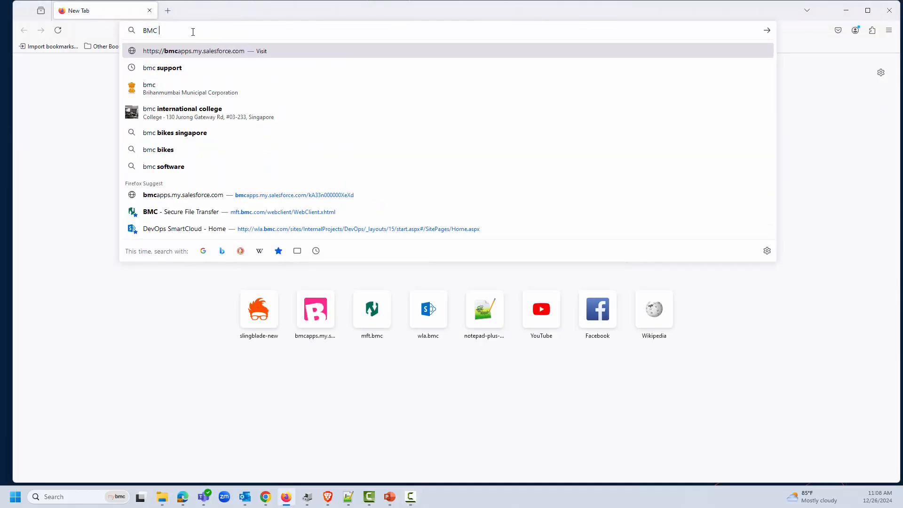
pyautogui.write('How can I set the JAVA ( BMC_INST_JAVA_HOME ) environment variable needed for a Control-M 9.0.21 installation on Windows?')
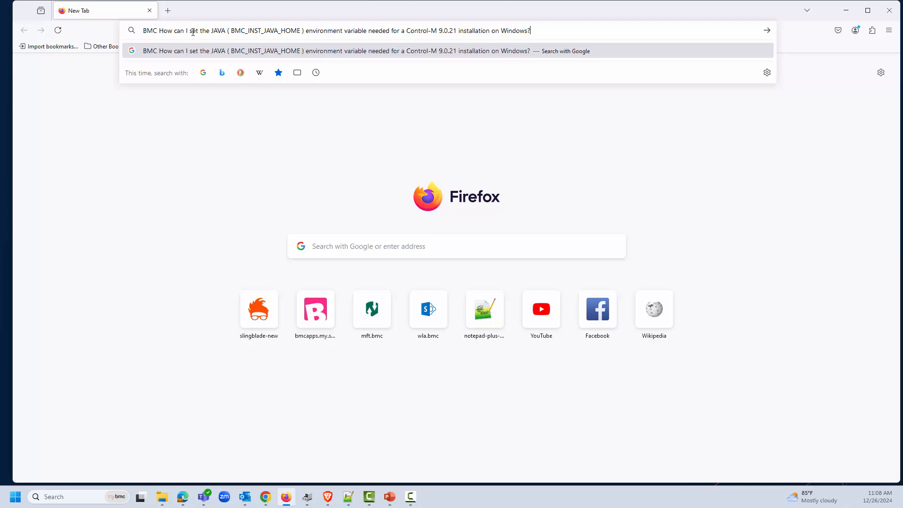
pyautogui.press('Return')
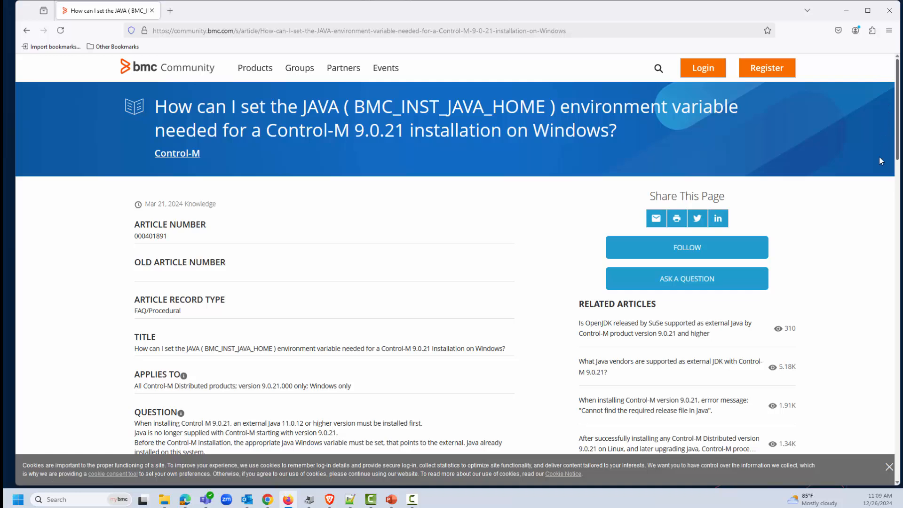
# Download the find-java-release attachment from the article into TEMP.
pyautogui.scroll(-3)
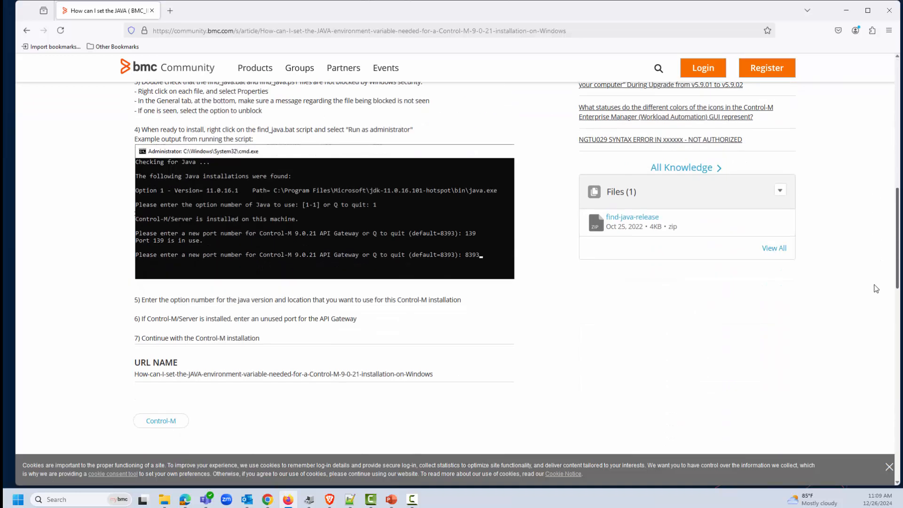
pyautogui.click(633, 216)
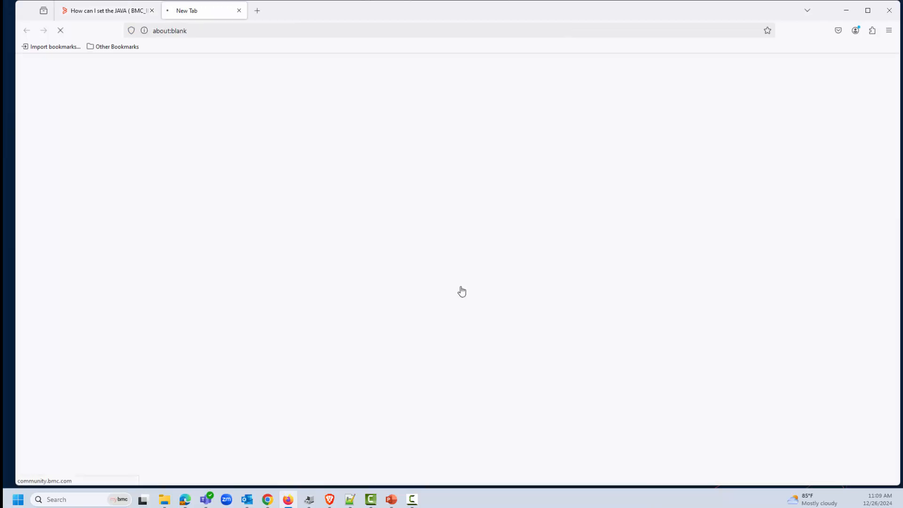
pyautogui.click(458, 290)
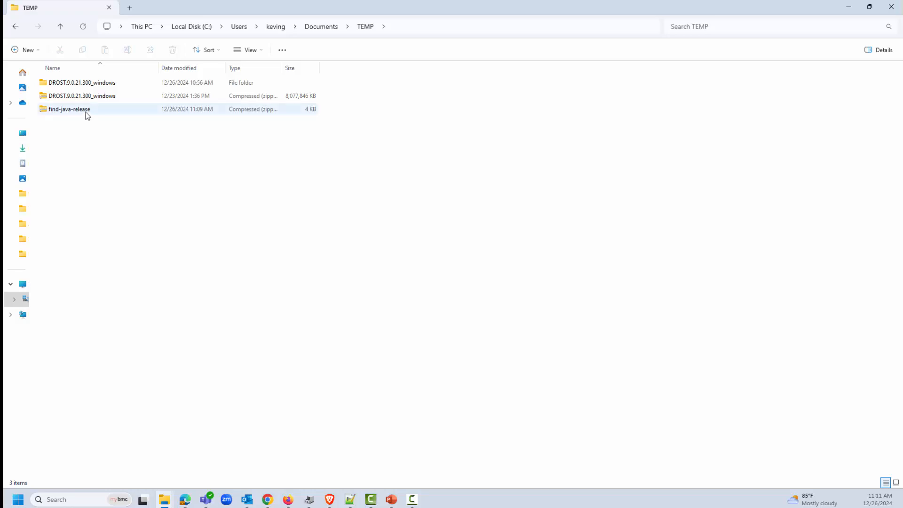
# Unpack find-java-release.zip into TEMP with 7-Zip Extract Here, yielding the find_java scripts.
pyautogui.click(69, 110)
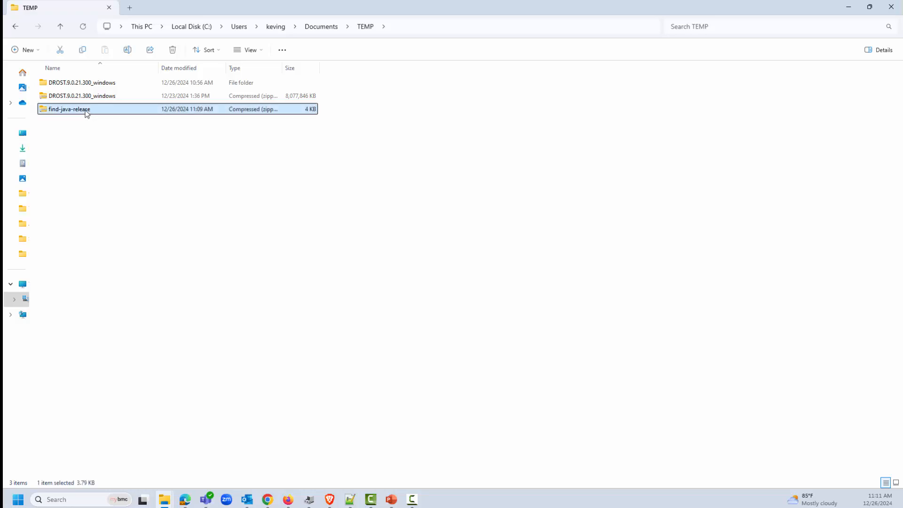
pyautogui.rightClick(69, 109)
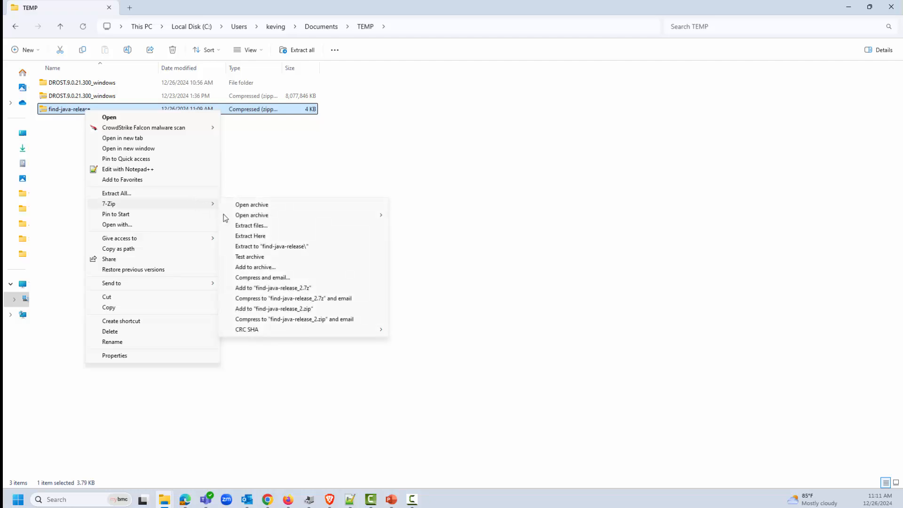
pyautogui.click(251, 235)
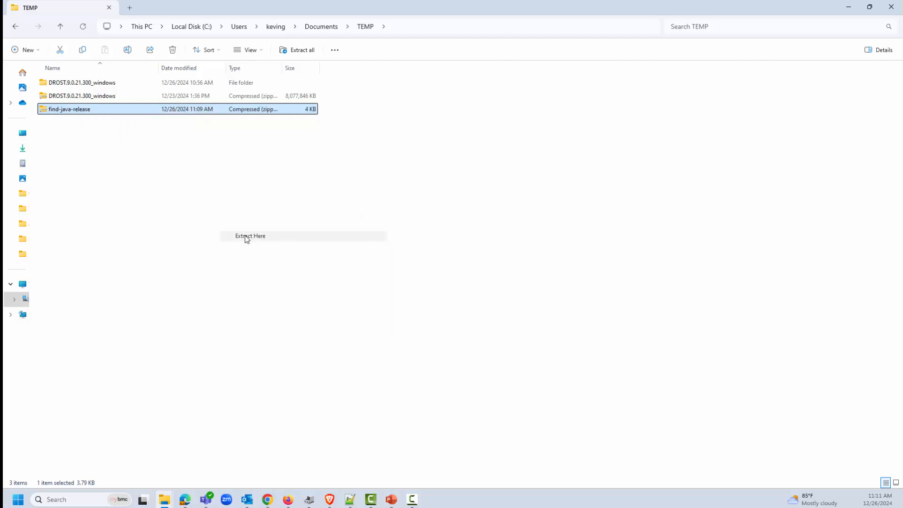
pyautogui.click(250, 235)
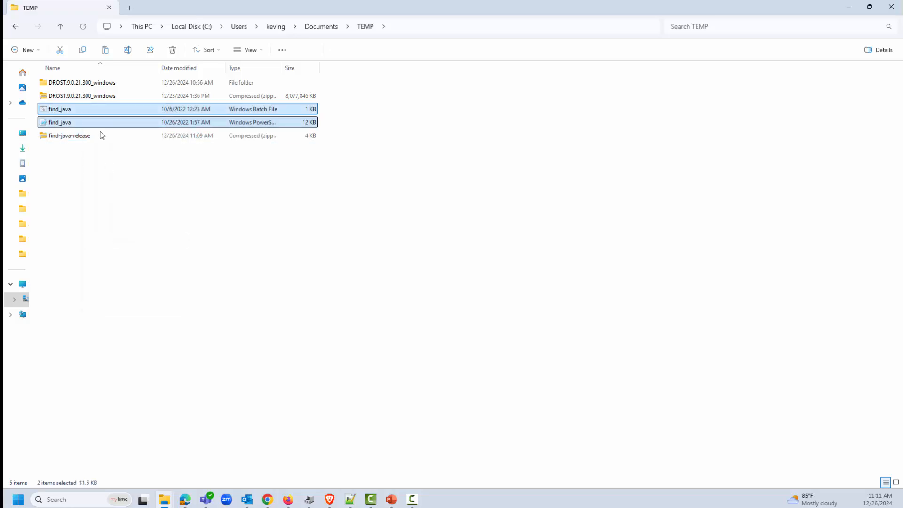
pyautogui.click(82, 83)
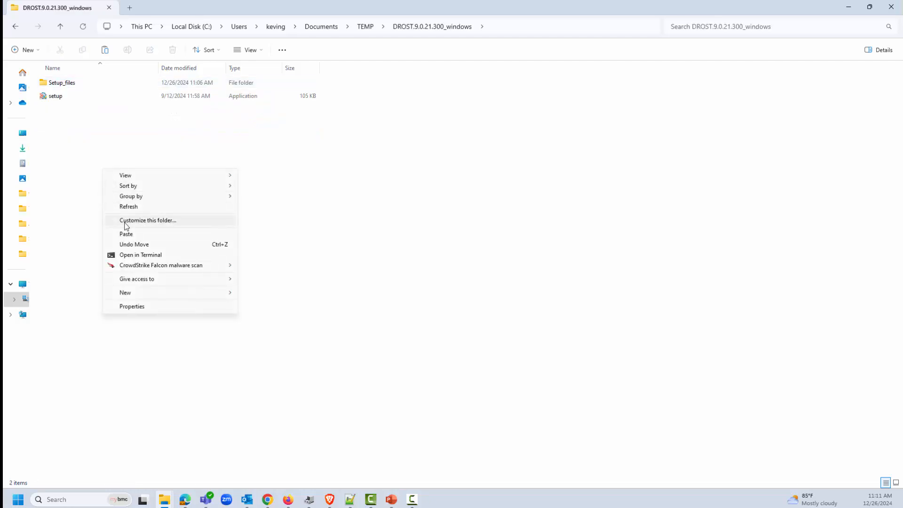
pyautogui.click(126, 234)
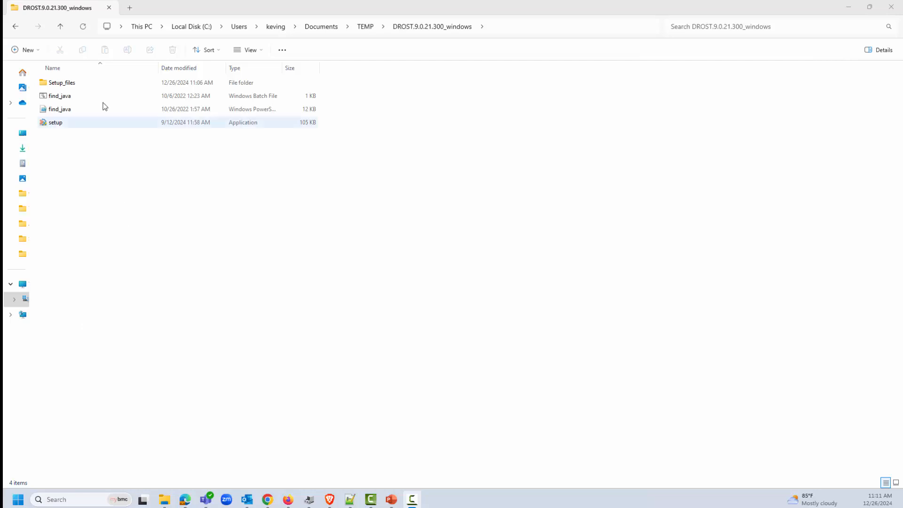
pyautogui.click(60, 96)
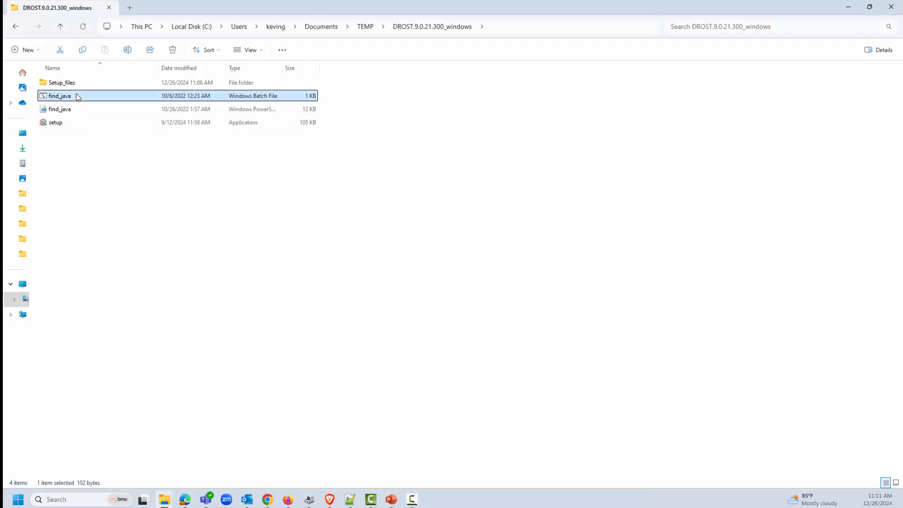
pyautogui.rightClick(60, 96)
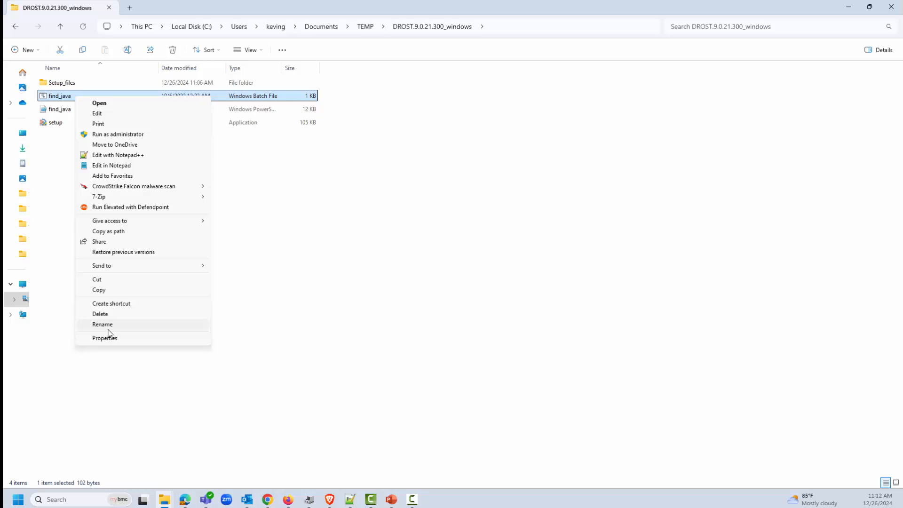
pyautogui.click(104, 338)
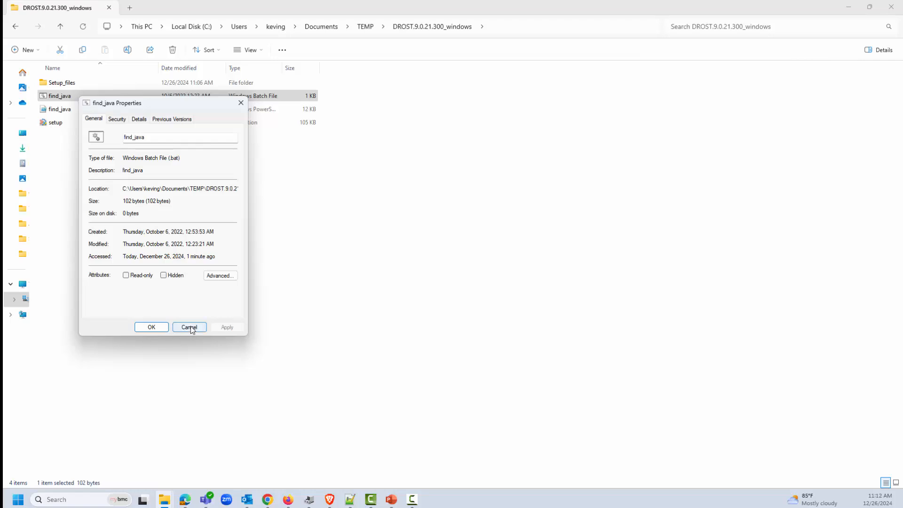
pyautogui.click(189, 328)
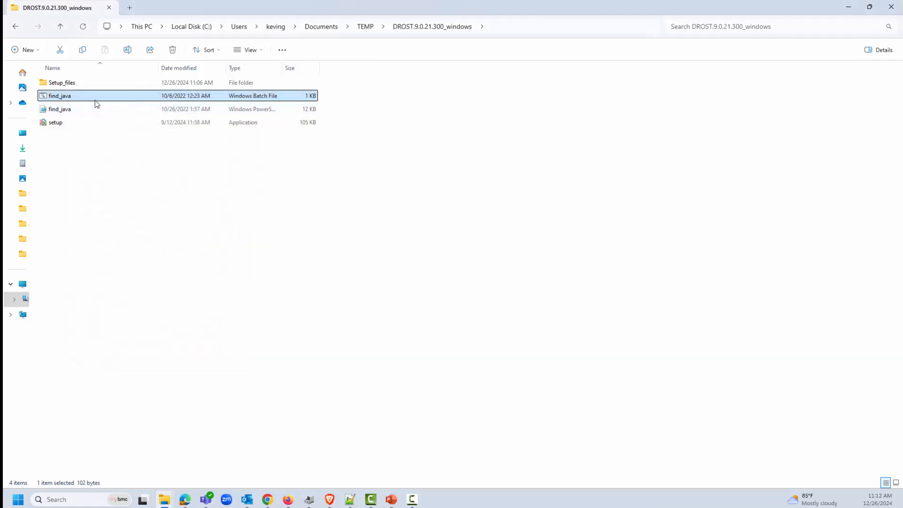
pyautogui.click(60, 110)
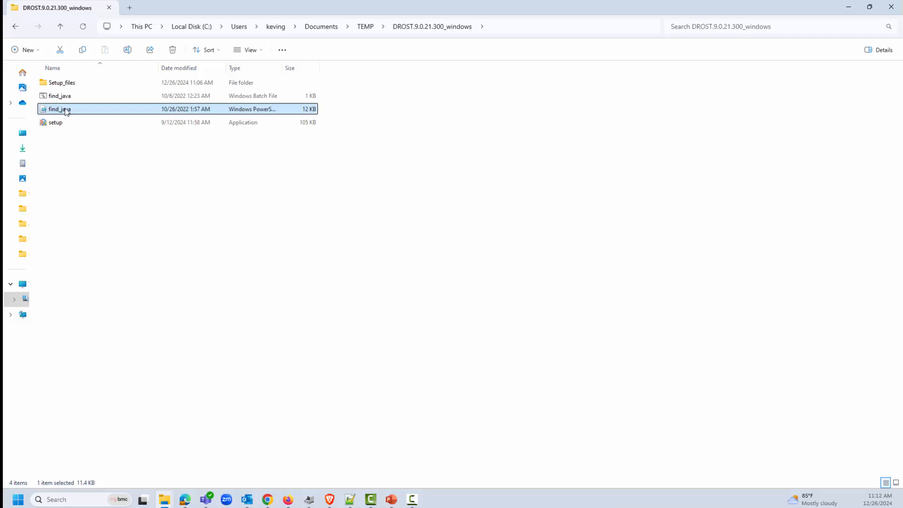
pyautogui.rightClick(58, 110)
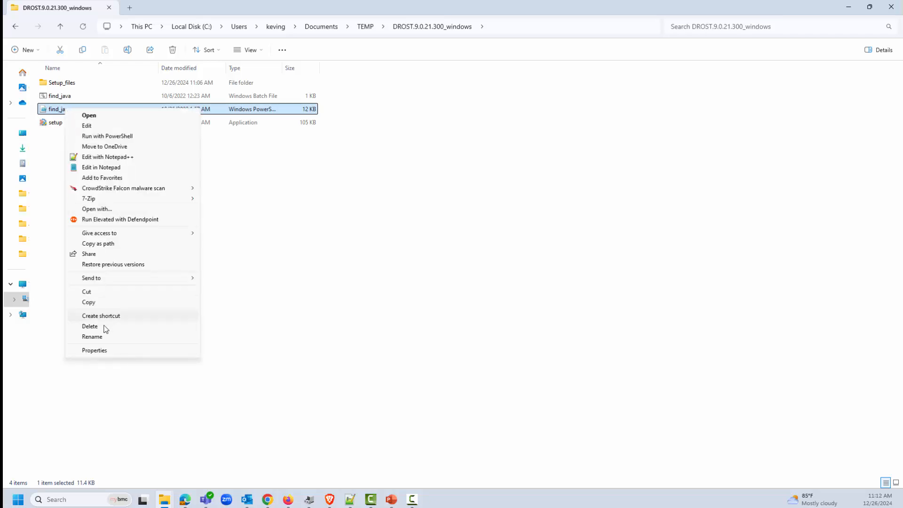
pyautogui.click(94, 350)
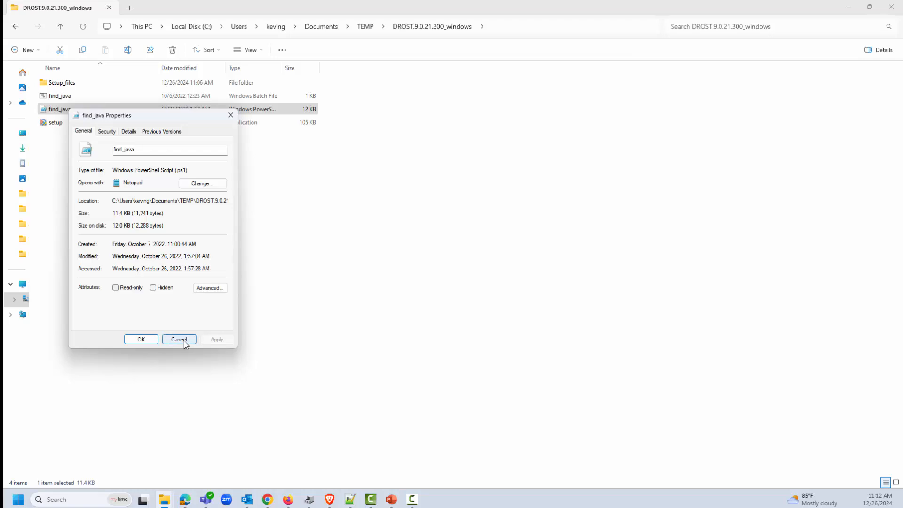
pyautogui.click(179, 339)
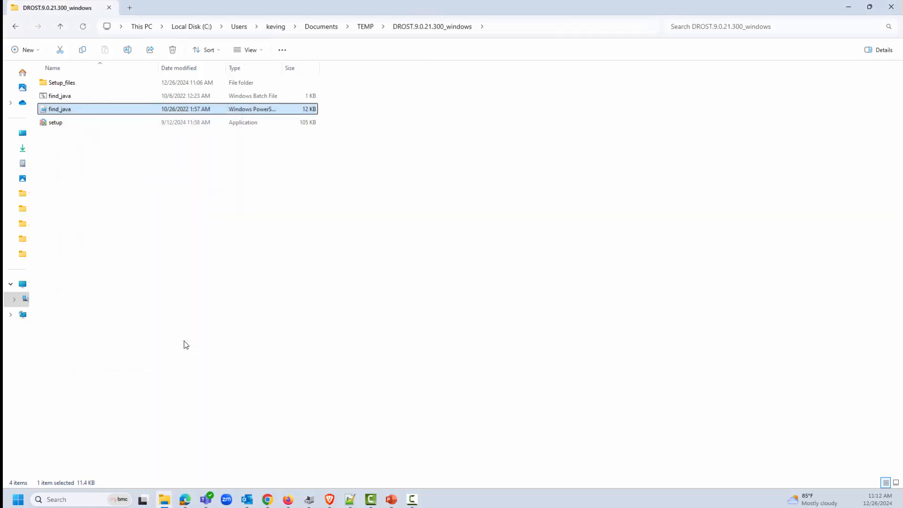
# Run find_java.bat as administrator and choose option 1, the detected Java 11.0.25.
pyautogui.click(60, 96)
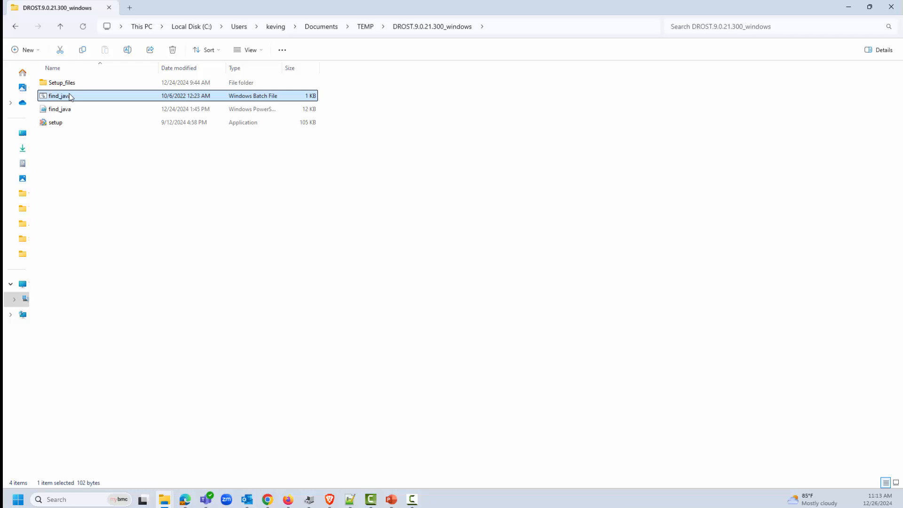
pyautogui.rightClick(59, 96)
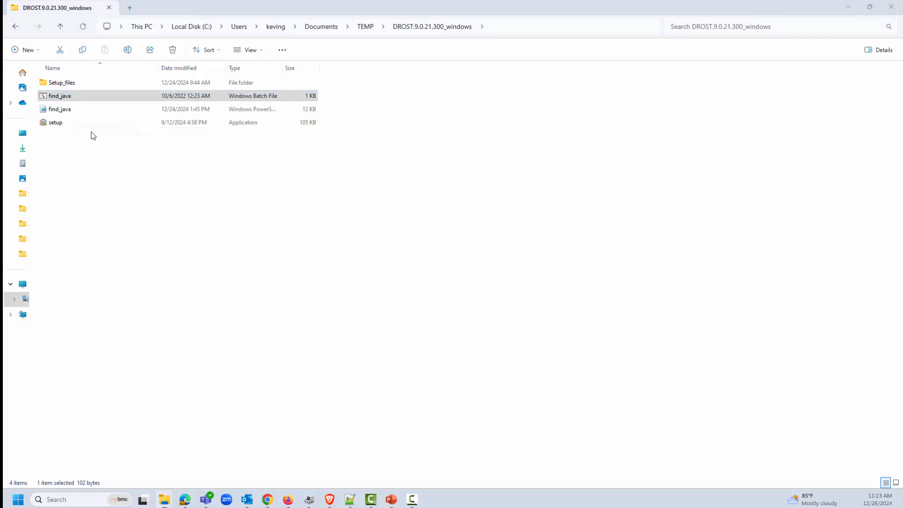
pyautogui.doubleClick(60, 96)
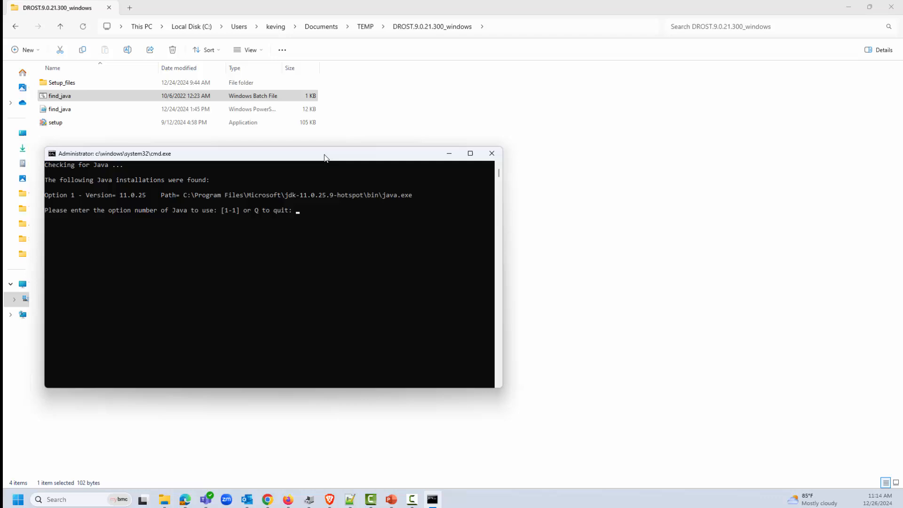
pyautogui.write('1')
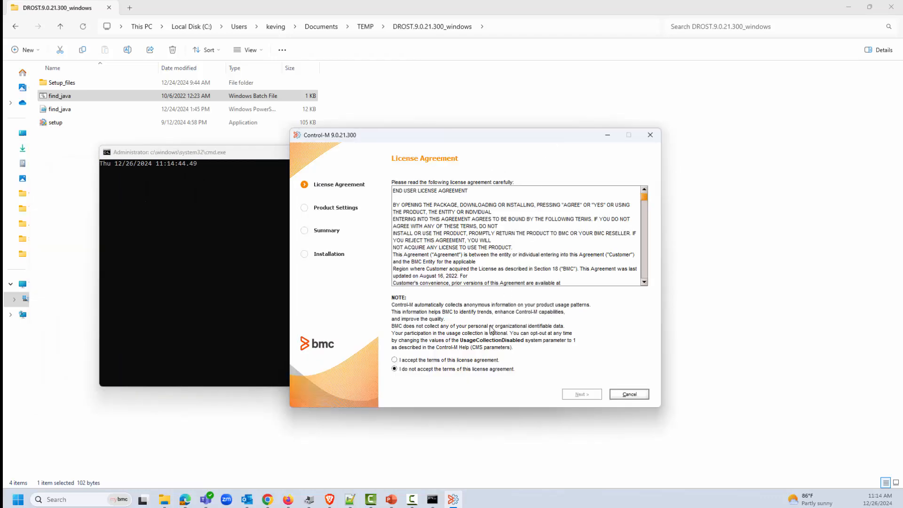
# Accept the license terms and choose Upgrade with Control-M/Client, reaching the OC-INSTALL instance list.
pyautogui.click(394, 360)
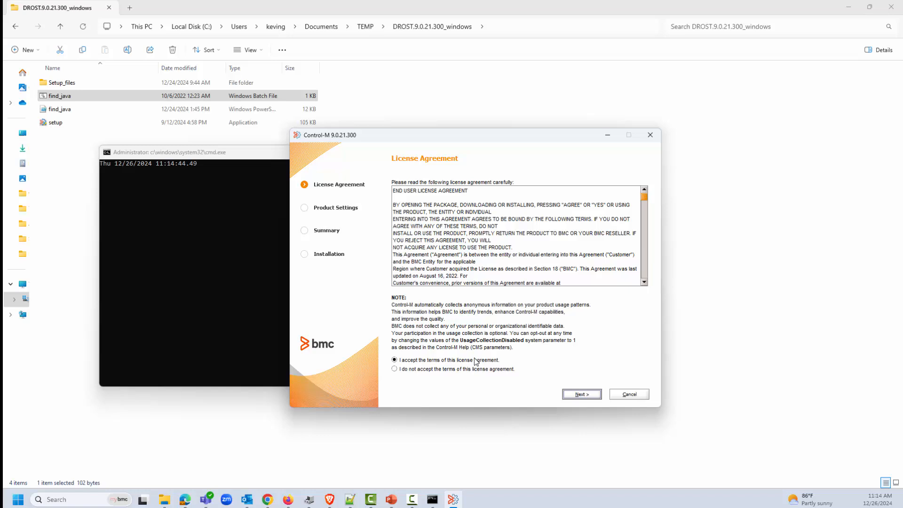
pyautogui.click(582, 394)
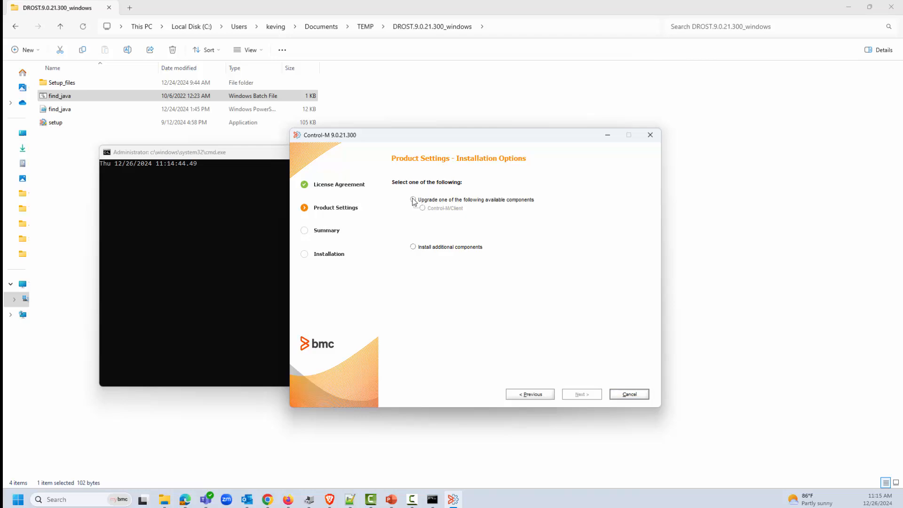
pyautogui.click(414, 199)
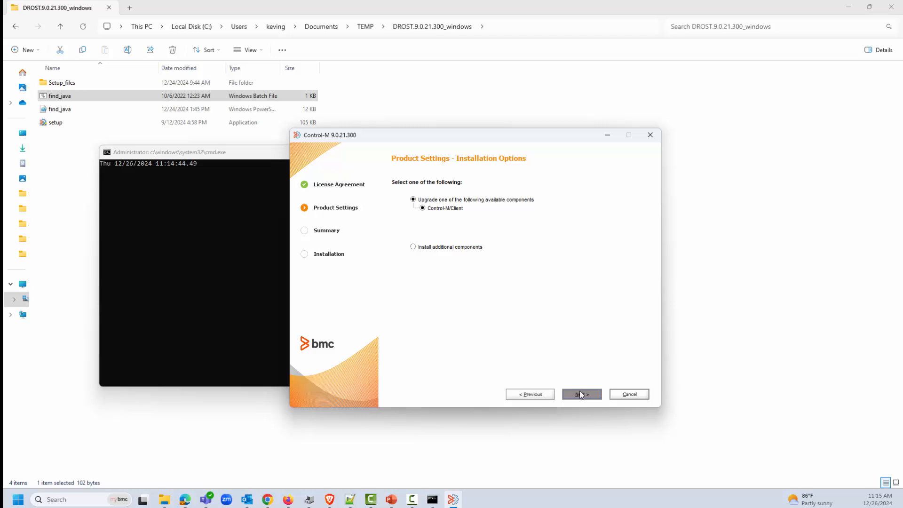
pyautogui.click(582, 394)
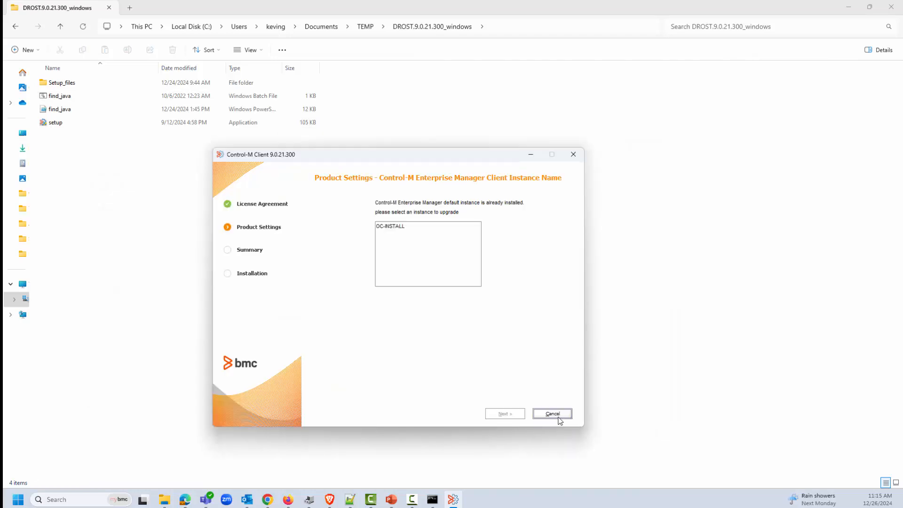
pyautogui.moveTo(385, 309)
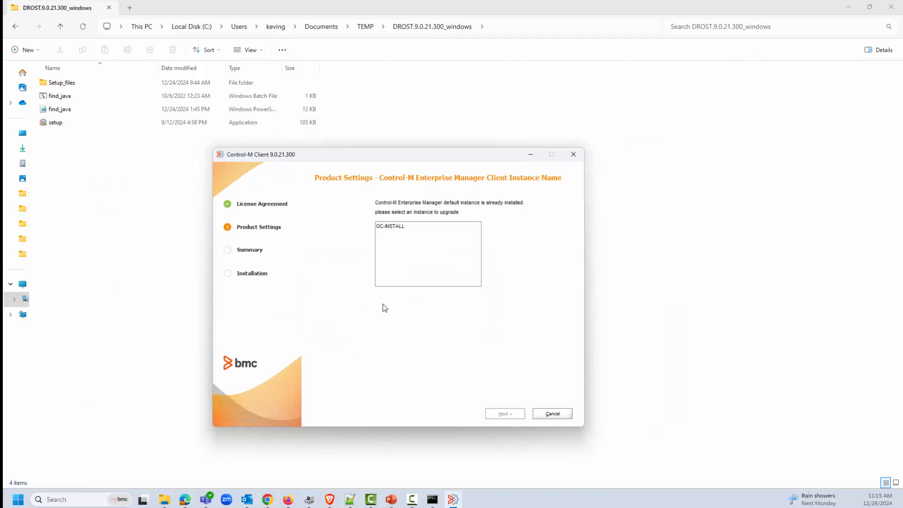